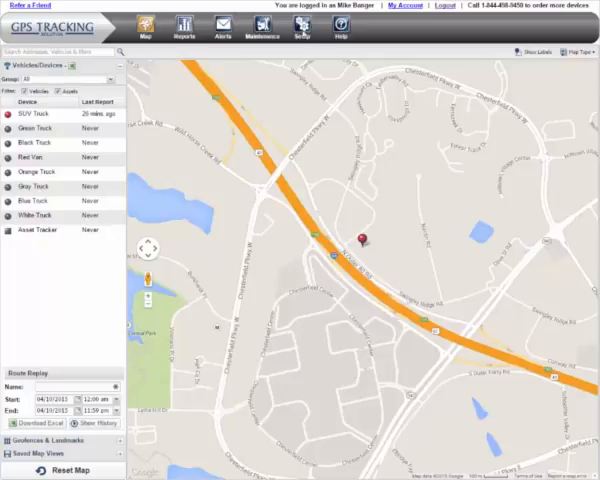
Turn on Dispatch and Messaging in the Setup User Accounts settings.
{"action": "left_click", "coordinate": [303, 28]}
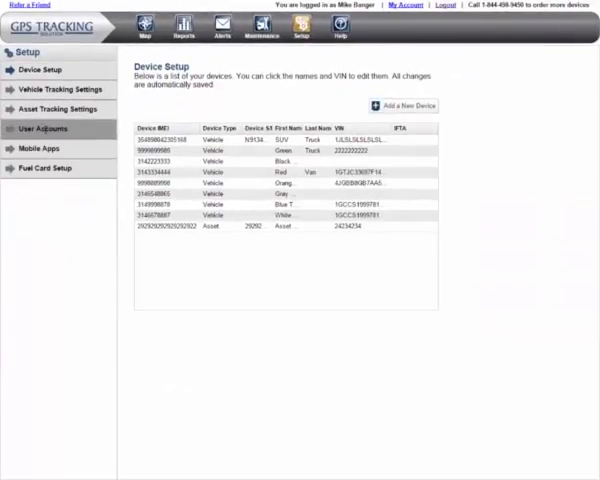
{"action": "left_click", "coordinate": [43, 128]}
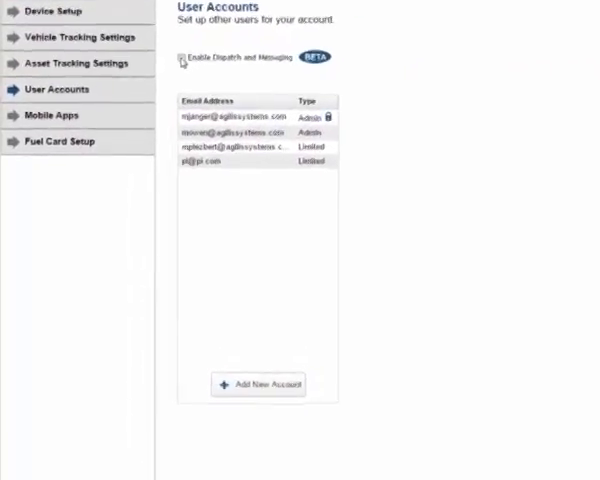
{"action": "left_click", "coordinate": [176, 63]}
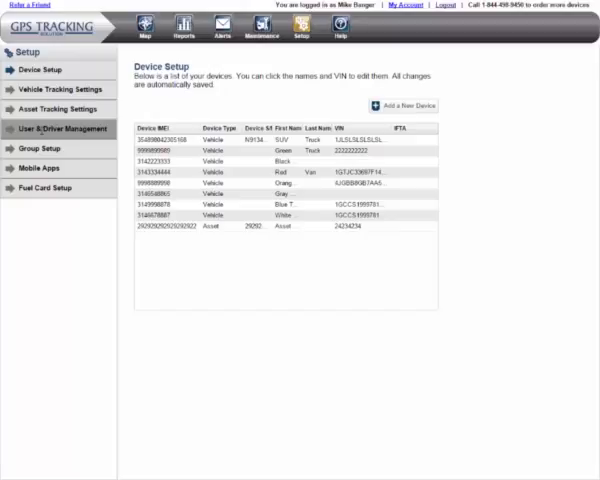
Open User & Driver Management and review the accounts' user types, vehicles and groups.
{"action": "left_click", "coordinate": [66, 128]}
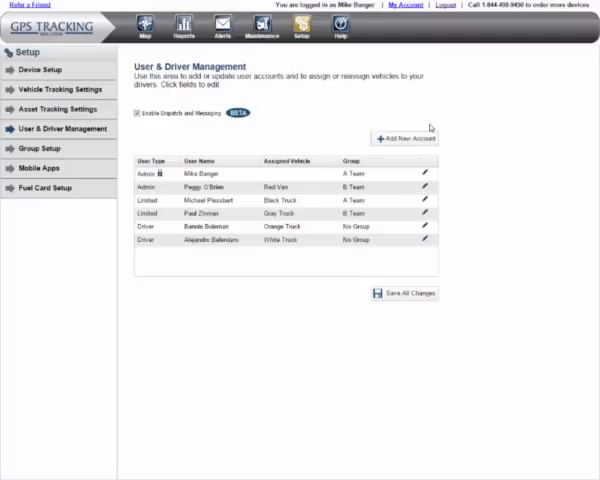
{"action": "mouse_move", "coordinate": [436, 126]}
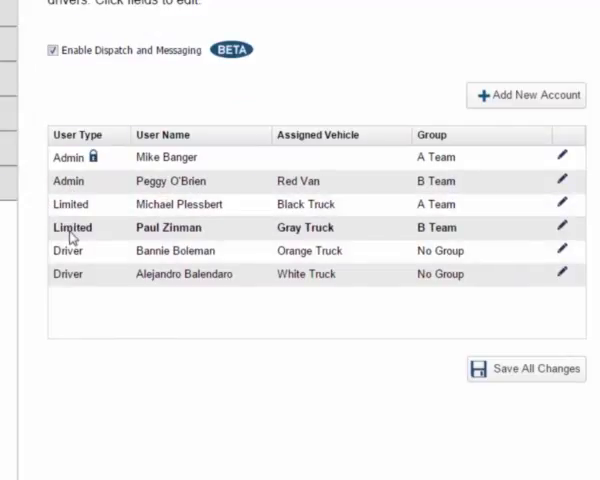
{"action": "left_click", "coordinate": [70, 274]}
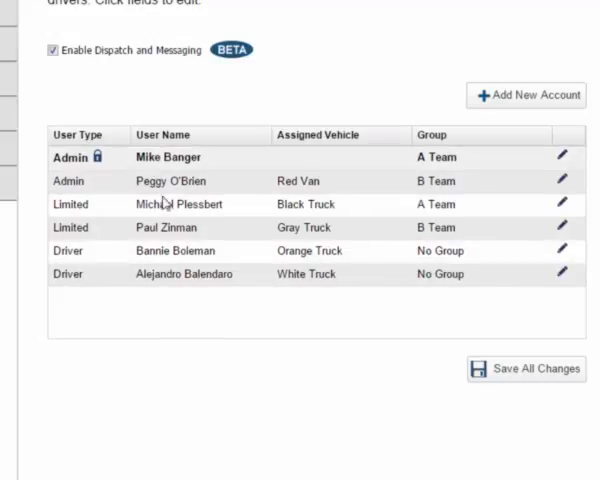
{"action": "left_click", "coordinate": [180, 204]}
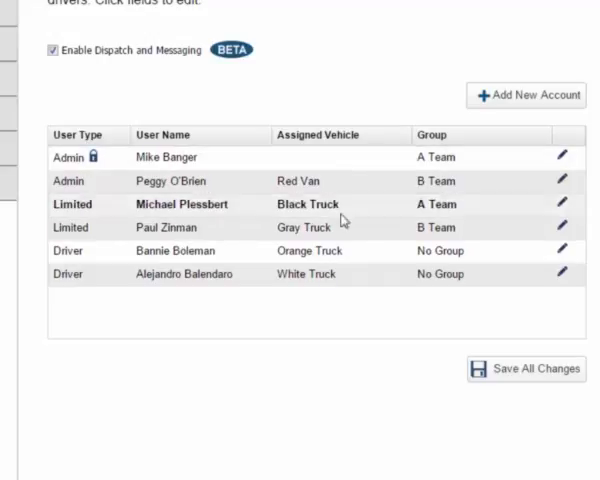
{"action": "mouse_move", "coordinate": [480, 187]}
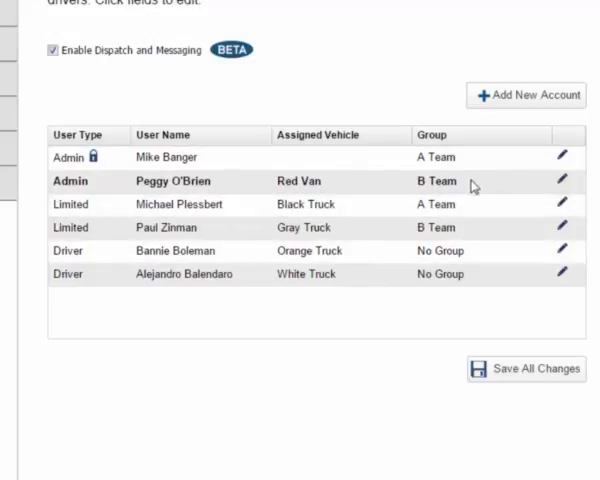
{"action": "mouse_move", "coordinate": [419, 181]}
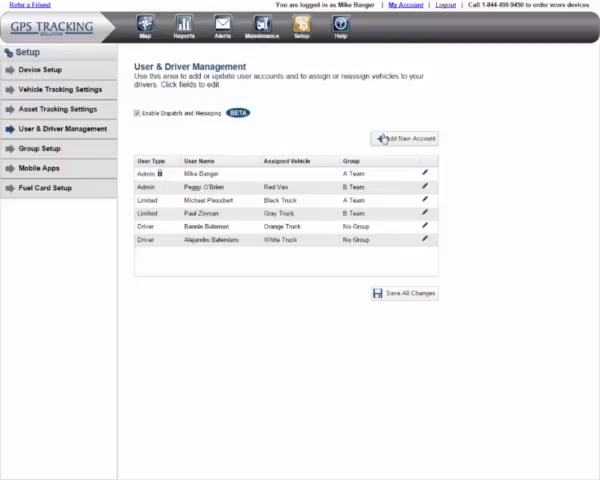
Start a new account and switch its user type from Administrator to Limited User.
{"action": "left_click", "coordinate": [408, 138]}
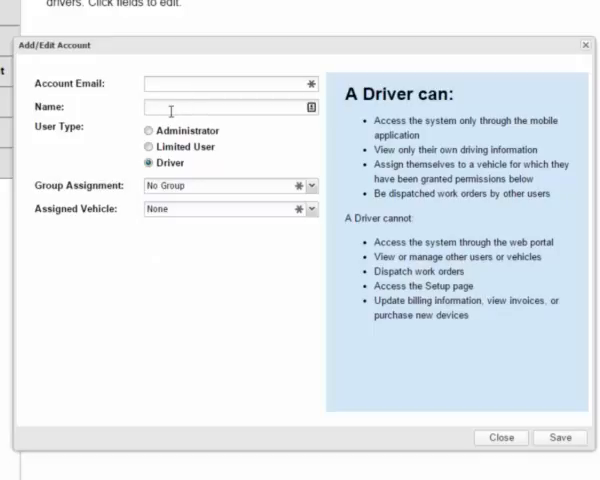
{"action": "mouse_move", "coordinate": [159, 146]}
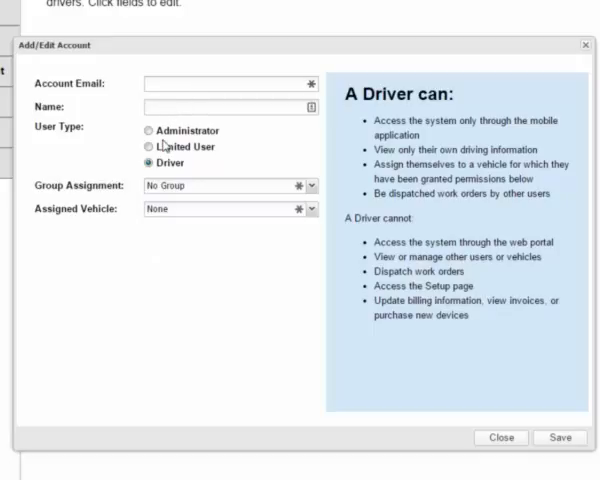
{"action": "left_click", "coordinate": [147, 131]}
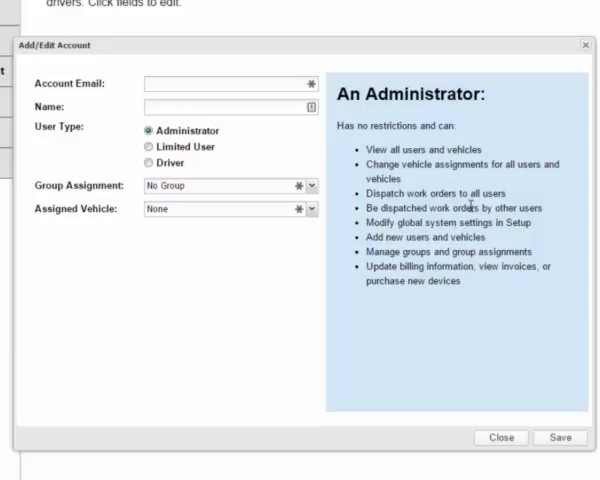
{"action": "mouse_move", "coordinate": [160, 148]}
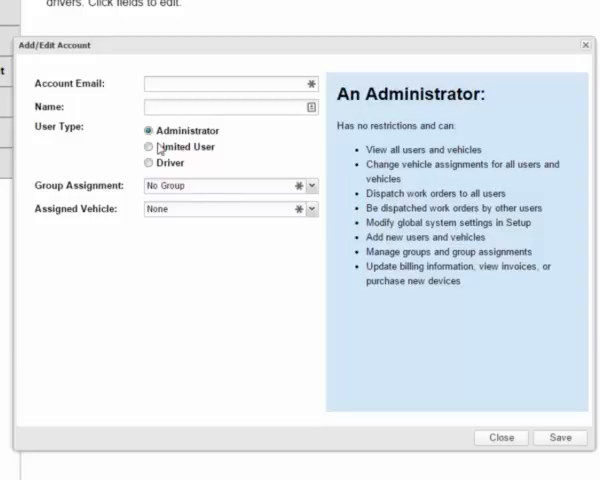
{"action": "left_click", "coordinate": [147, 146]}
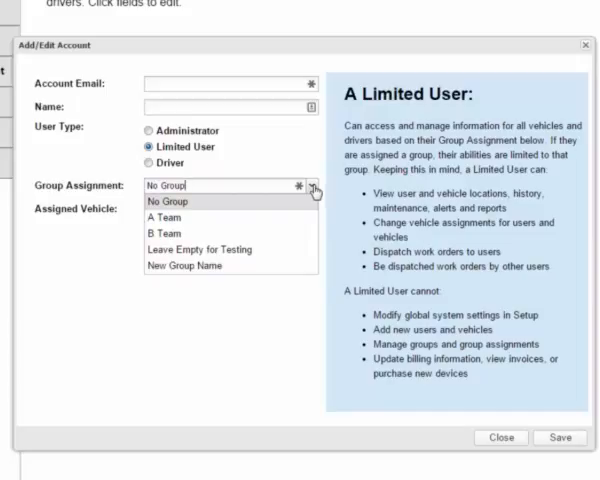
Make the new account a Driver with No Group and check the Assigned Vehicle dropdown (None).
{"action": "left_click", "coordinate": [168, 200]}
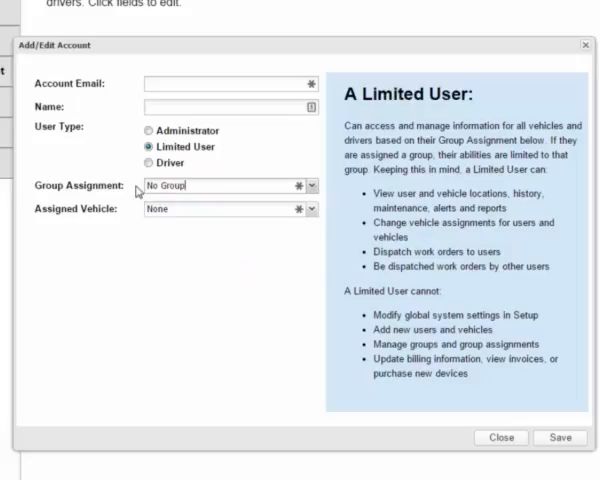
{"action": "left_click", "coordinate": [146, 163]}
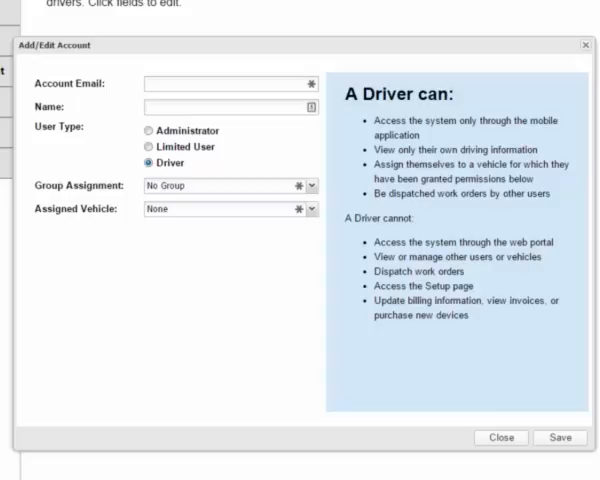
{"action": "mouse_move", "coordinate": [167, 102]}
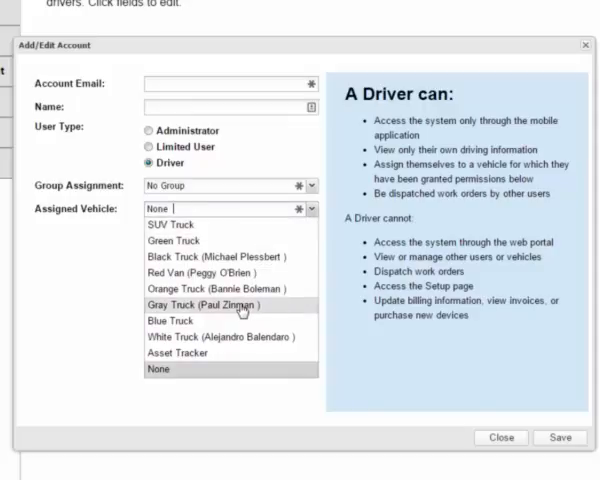
{"action": "mouse_move", "coordinate": [174, 240]}
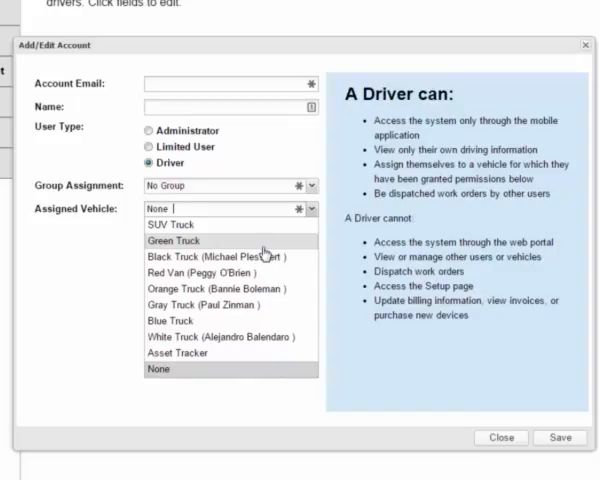
{"action": "mouse_move", "coordinate": [318, 267]}
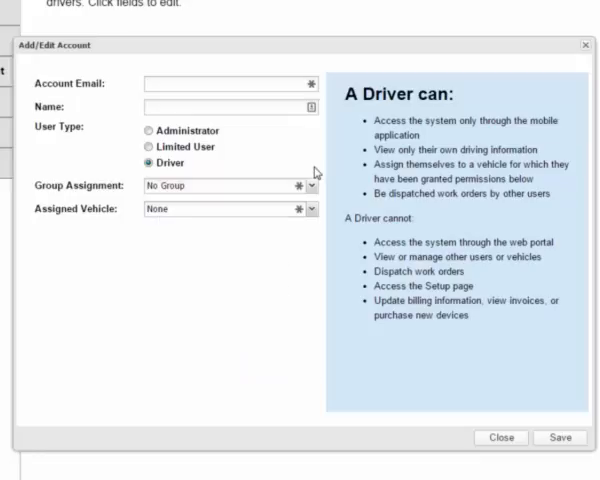
{"action": "left_click", "coordinate": [311, 209]}
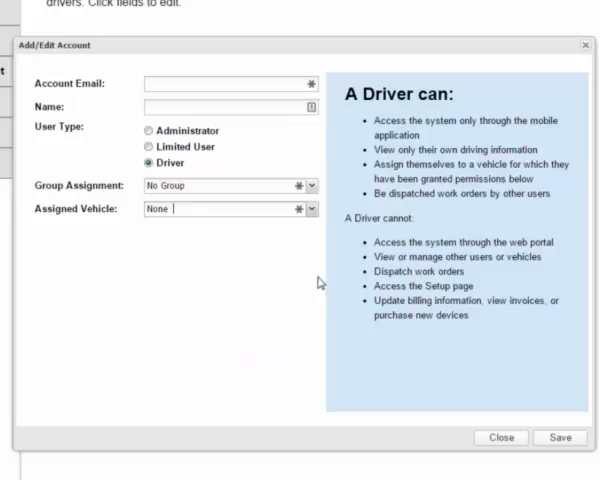
{"action": "left_click", "coordinate": [501, 437]}
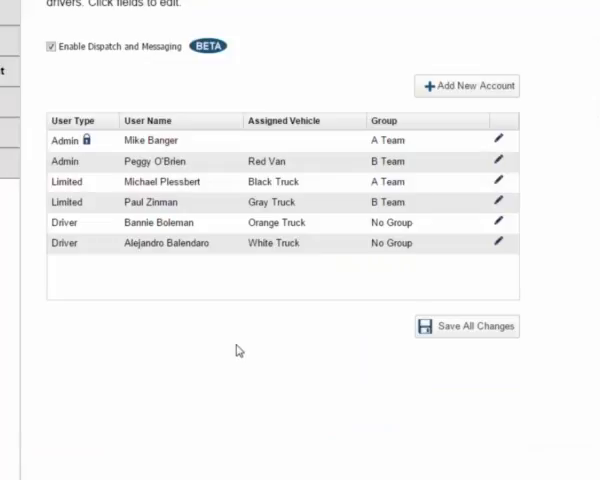
{"action": "mouse_move", "coordinate": [256, 345]}
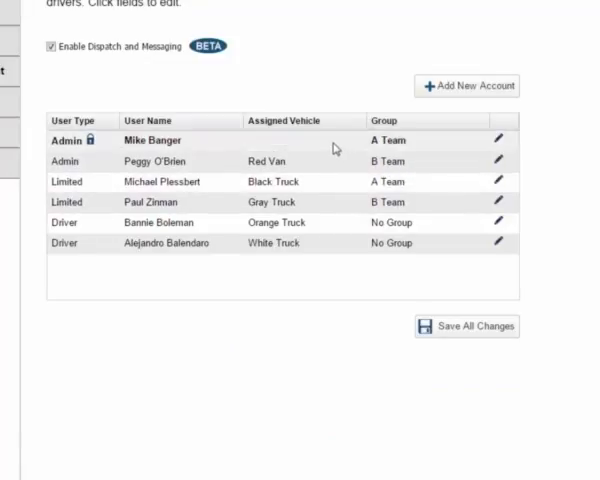
{"action": "left_click", "coordinate": [290, 161]}
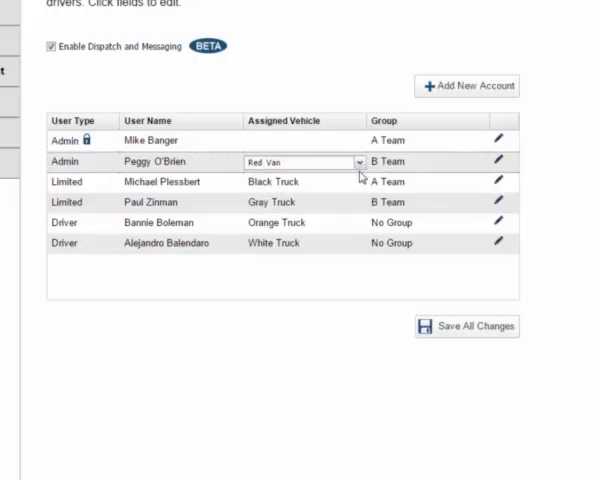
{"action": "mouse_move", "coordinate": [352, 323]}
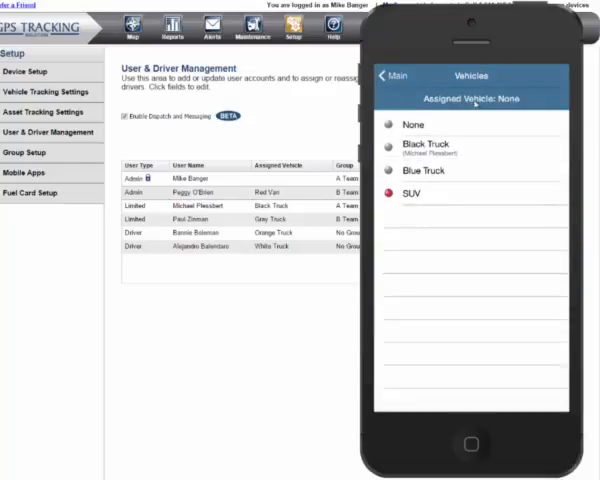
Return from the mobile app's Vehicles screen to the main menu.
{"action": "left_click", "coordinate": [418, 170]}
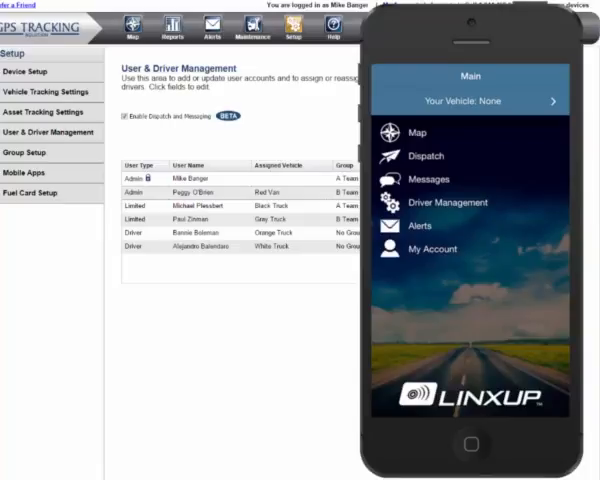
In mobile Driver Management, reassign the Orange Truck driver to Green and answer the Attention prompt.
{"action": "left_click", "coordinate": [460, 202]}
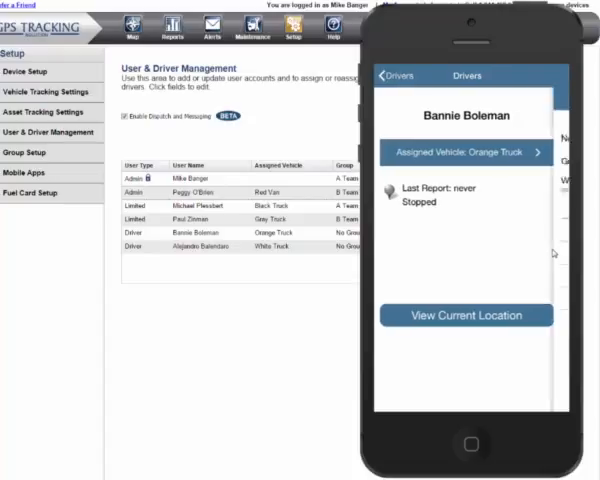
{"action": "left_click", "coordinate": [465, 152]}
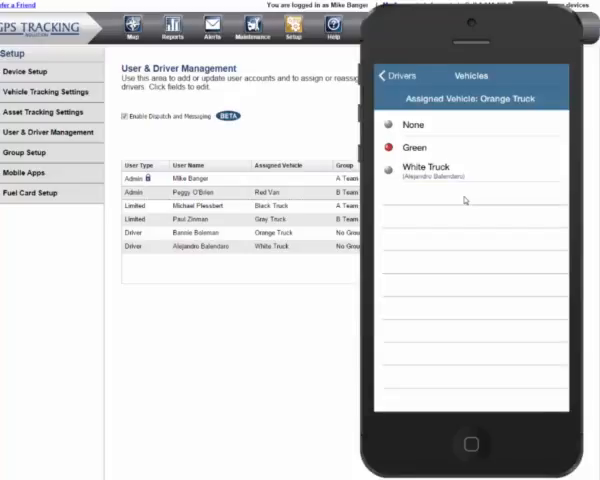
{"action": "left_click", "coordinate": [413, 146]}
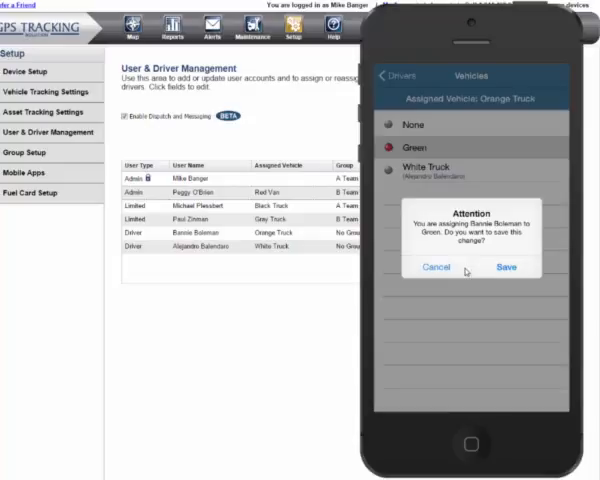
{"action": "left_click", "coordinate": [505, 268]}
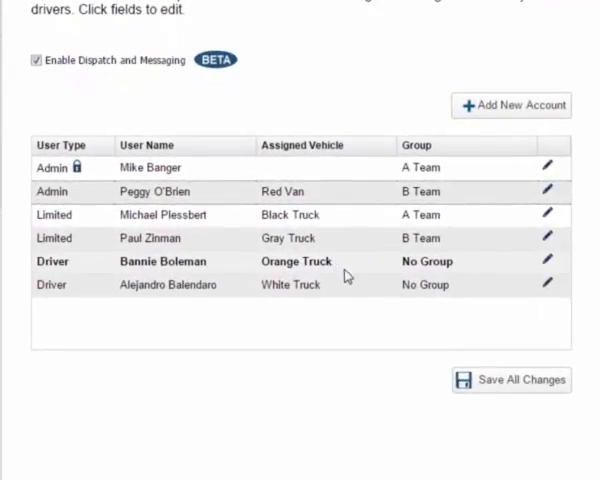
{"action": "left_click", "coordinate": [296, 261]}
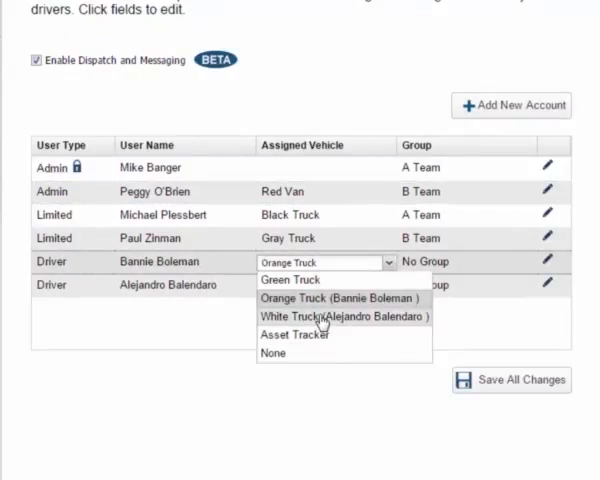
{"action": "left_click", "coordinate": [291, 280]}
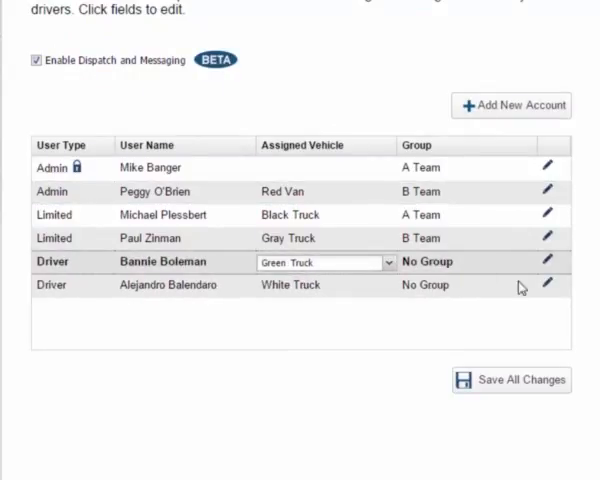
{"action": "left_click", "coordinate": [511, 380]}
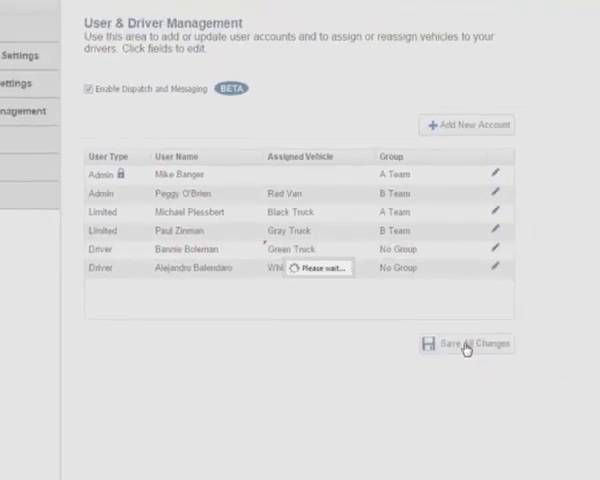
{"action": "left_click", "coordinate": [466, 344]}
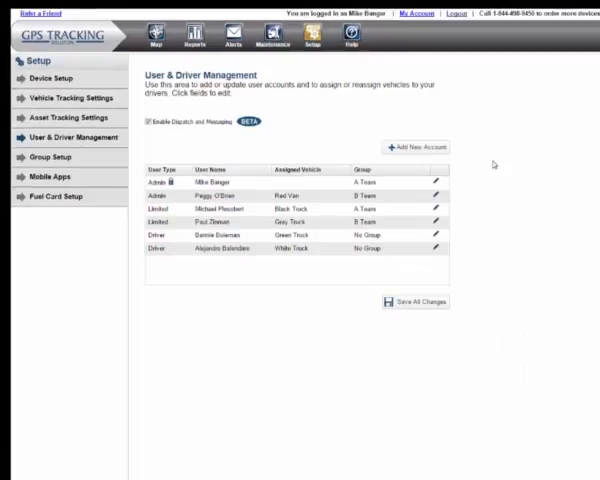
{"action": "mouse_move", "coordinate": [495, 162]}
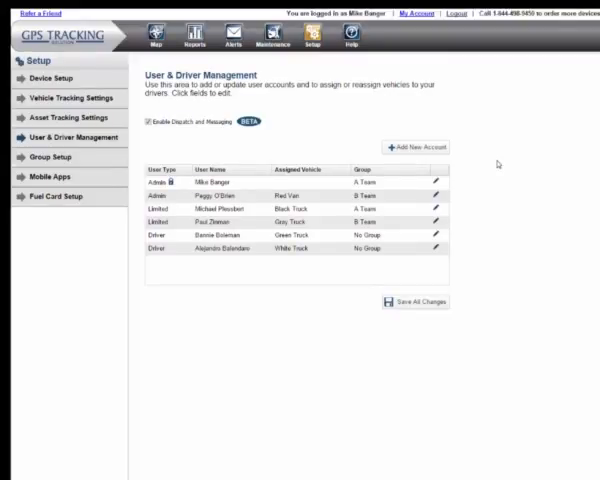
{"action": "mouse_move", "coordinate": [530, 148]}
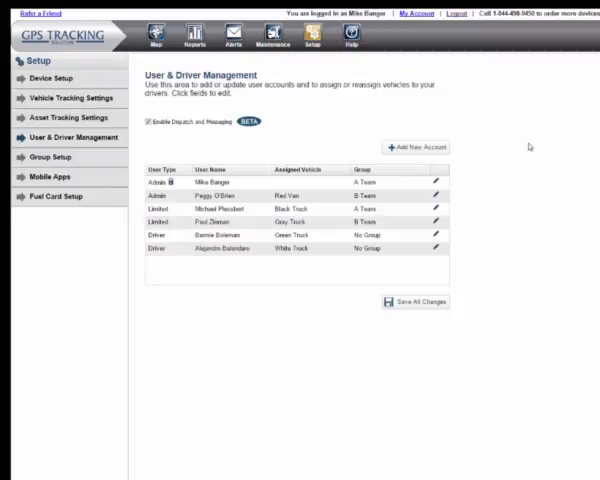